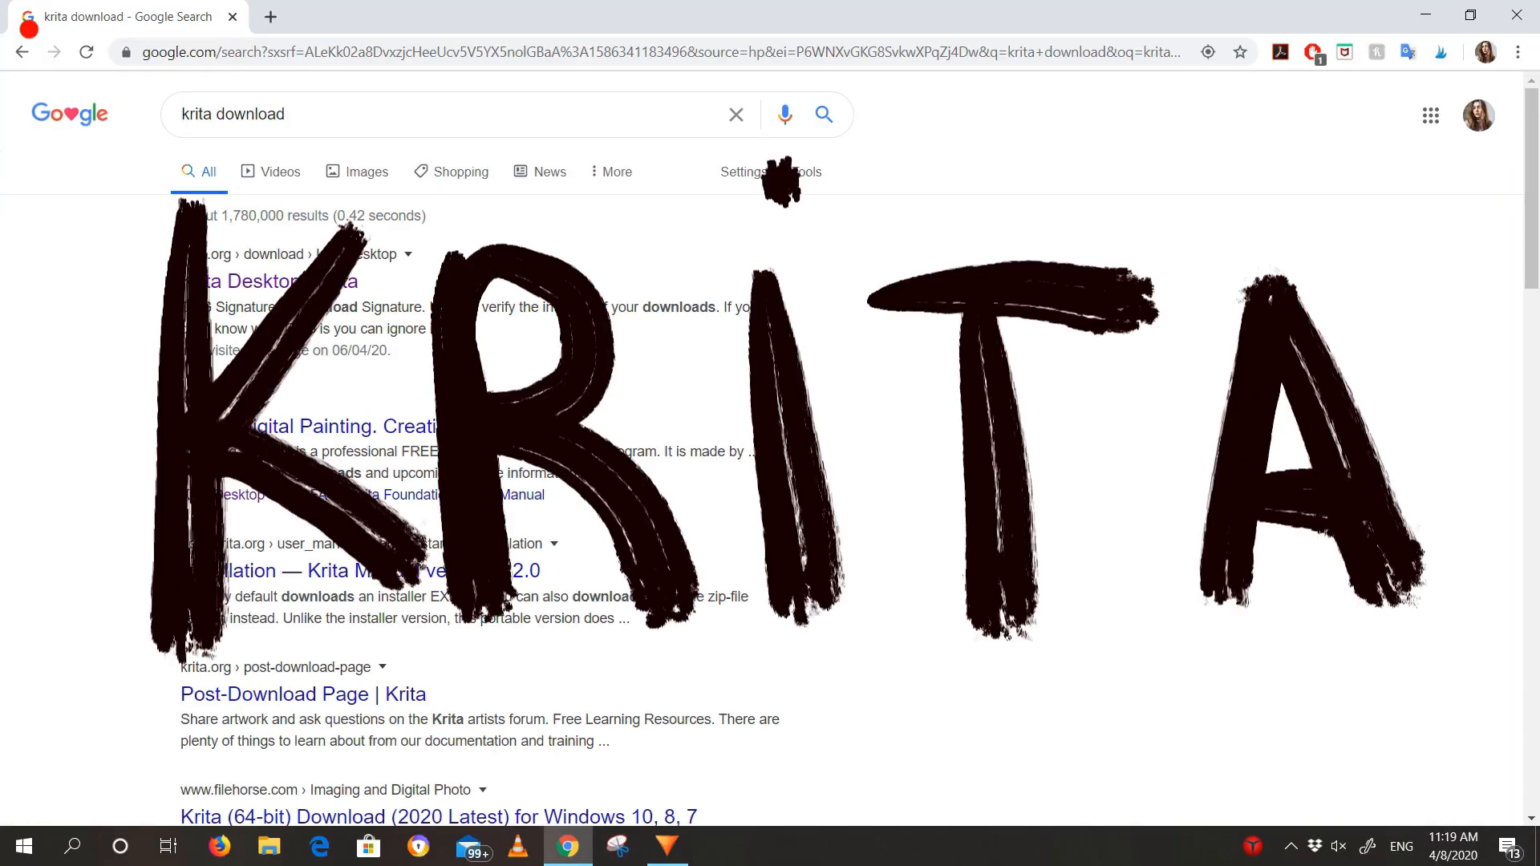
Create the new 3543 × 3543 px square document and pick a pink painting colour
{"action": "left_click", "coordinate": [282, 282]}
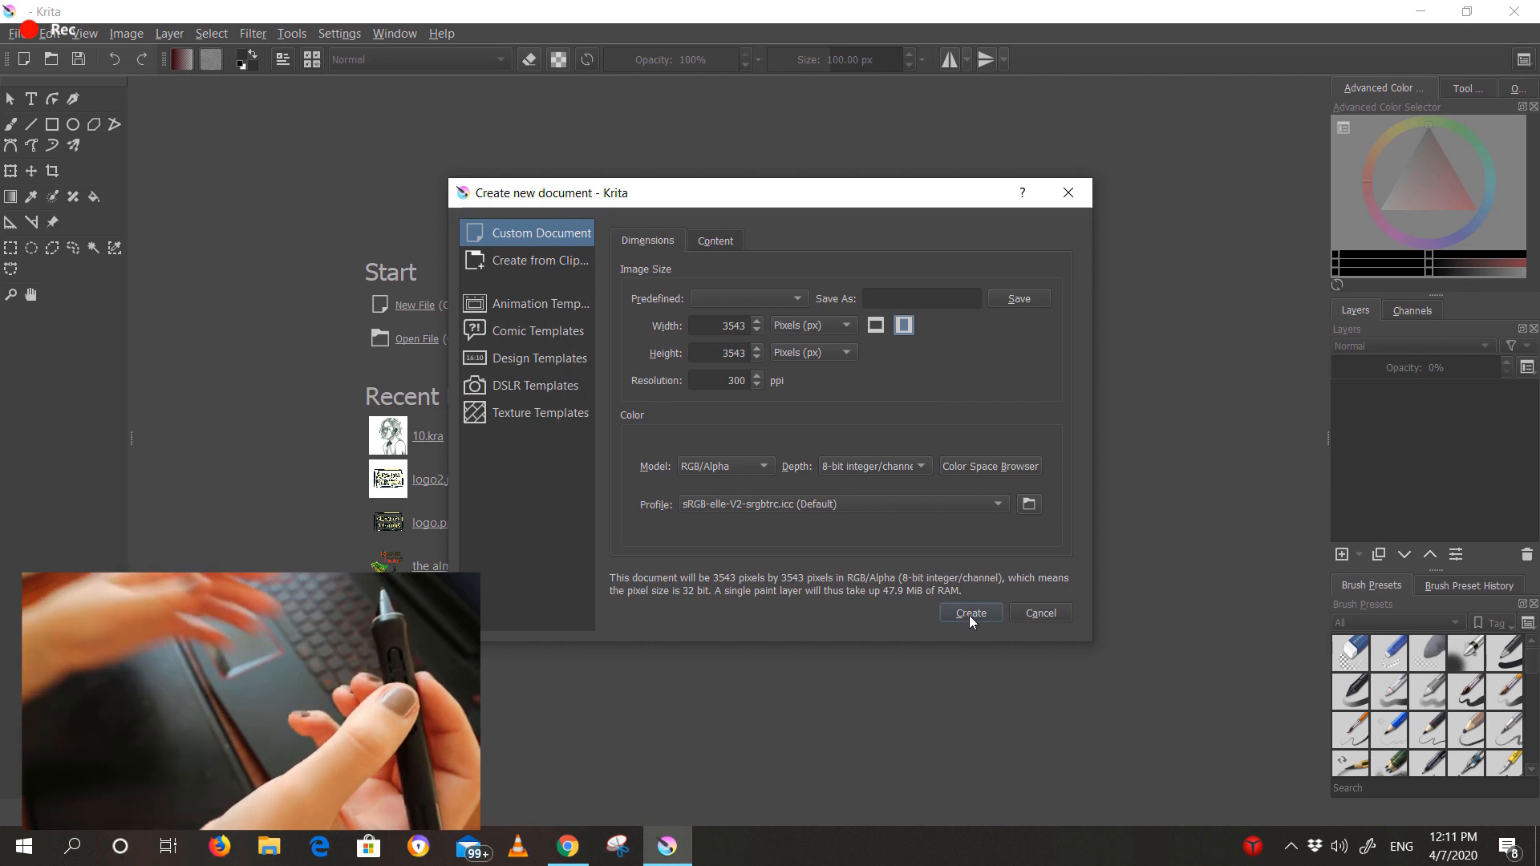
{"action": "left_click", "coordinate": [968, 613]}
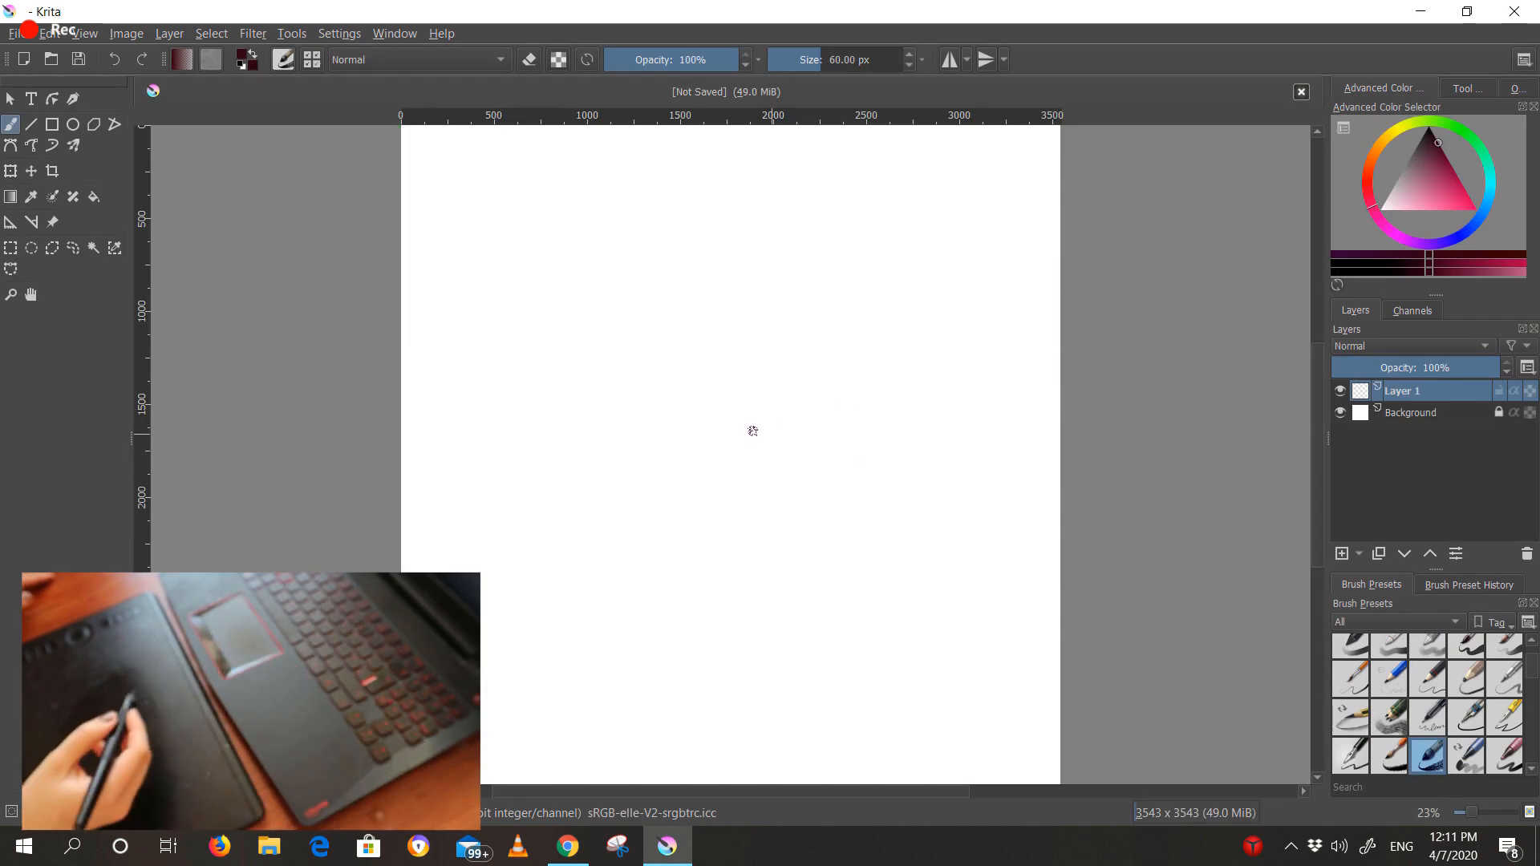
{"action": "left_click_drag", "start_coordinate": [795, 167], "coordinate": [648, 756]}
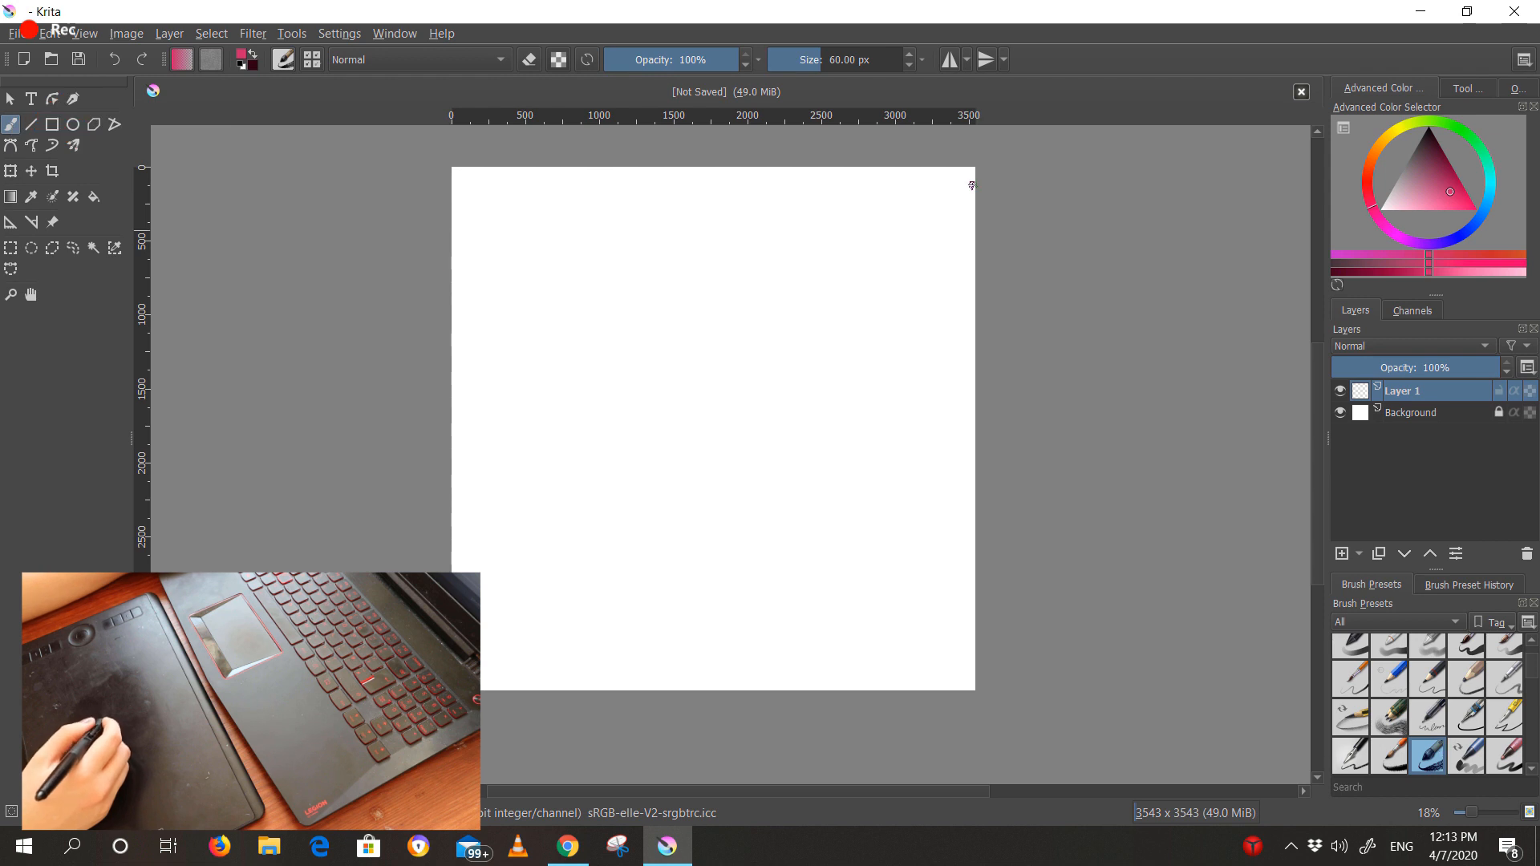
{"action": "mouse_move", "coordinate": [893, 111]}
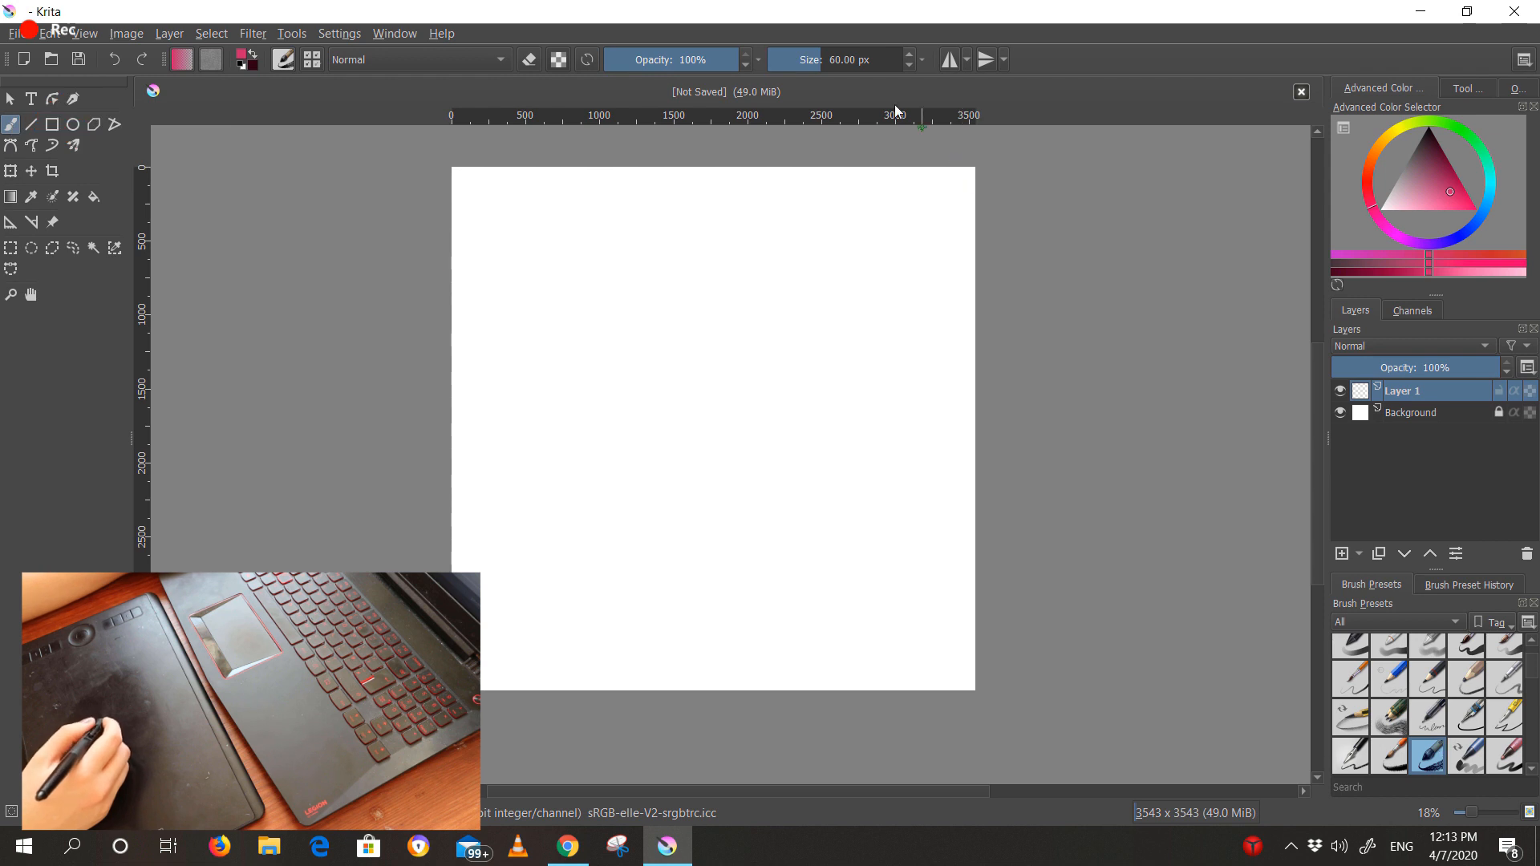
{"action": "mouse_move", "coordinate": [835, 48]}
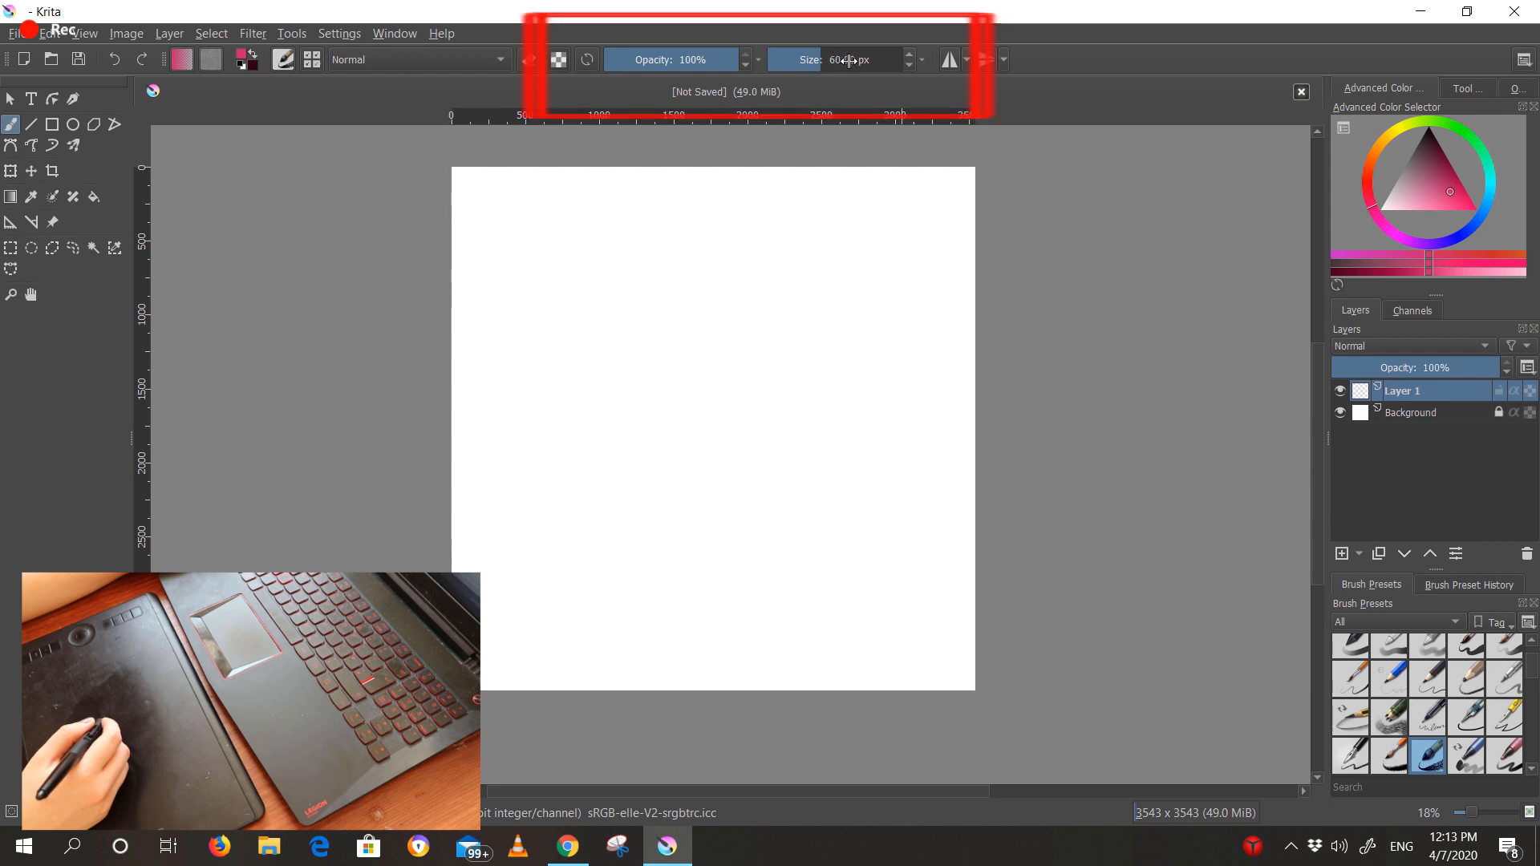
Paint several pink vertical practice strokes, then switch to the Basic-5 Size brush preset
{"action": "left_click_drag", "start_coordinate": [533, 203], "coordinate": [534, 403]}
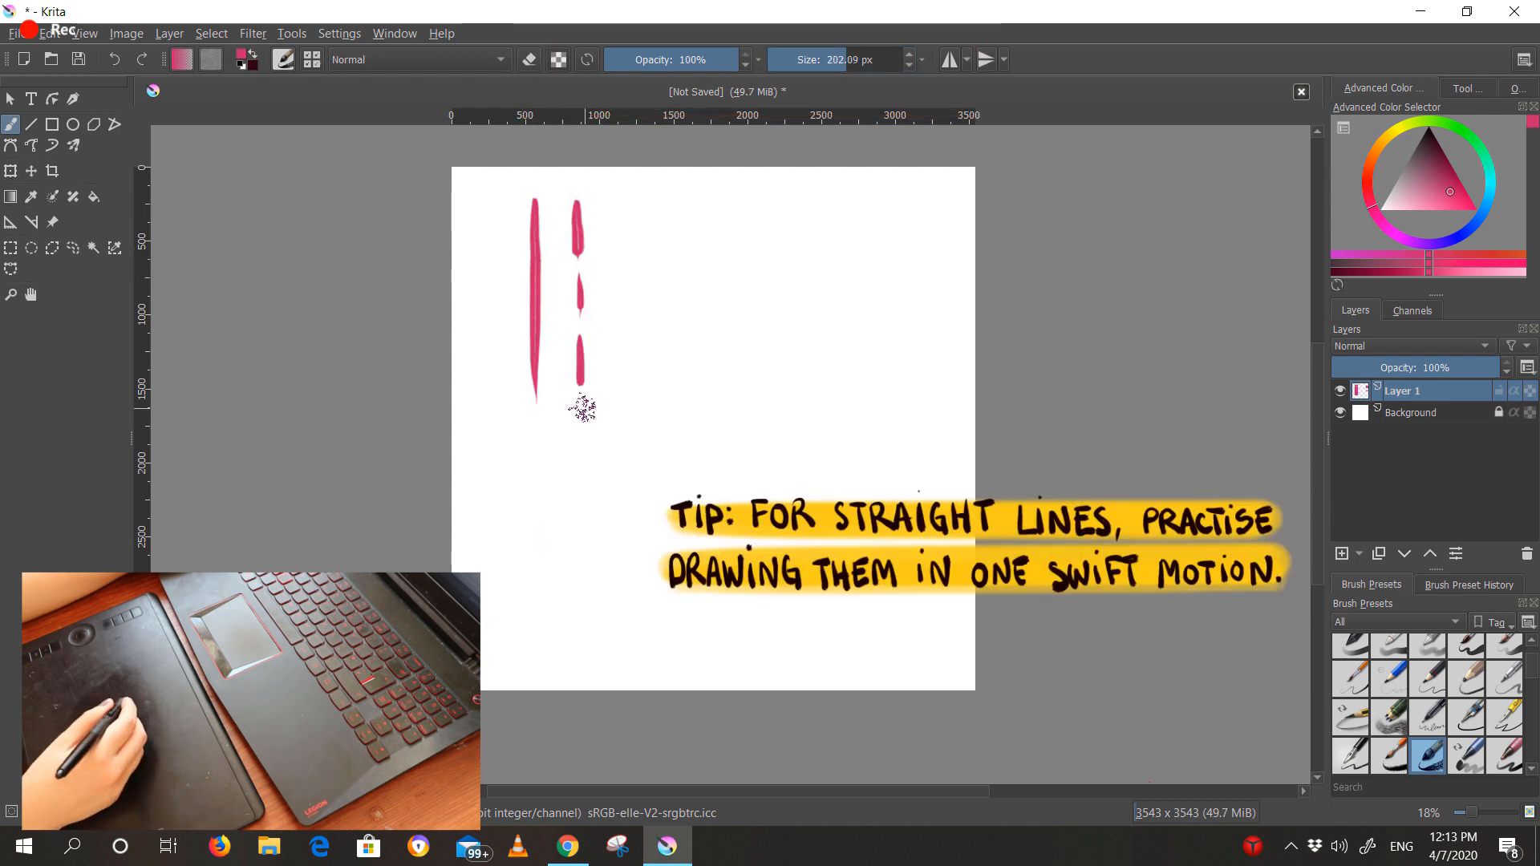
{"action": "left_click_drag", "start_coordinate": [635, 197], "coordinate": [636, 373]}
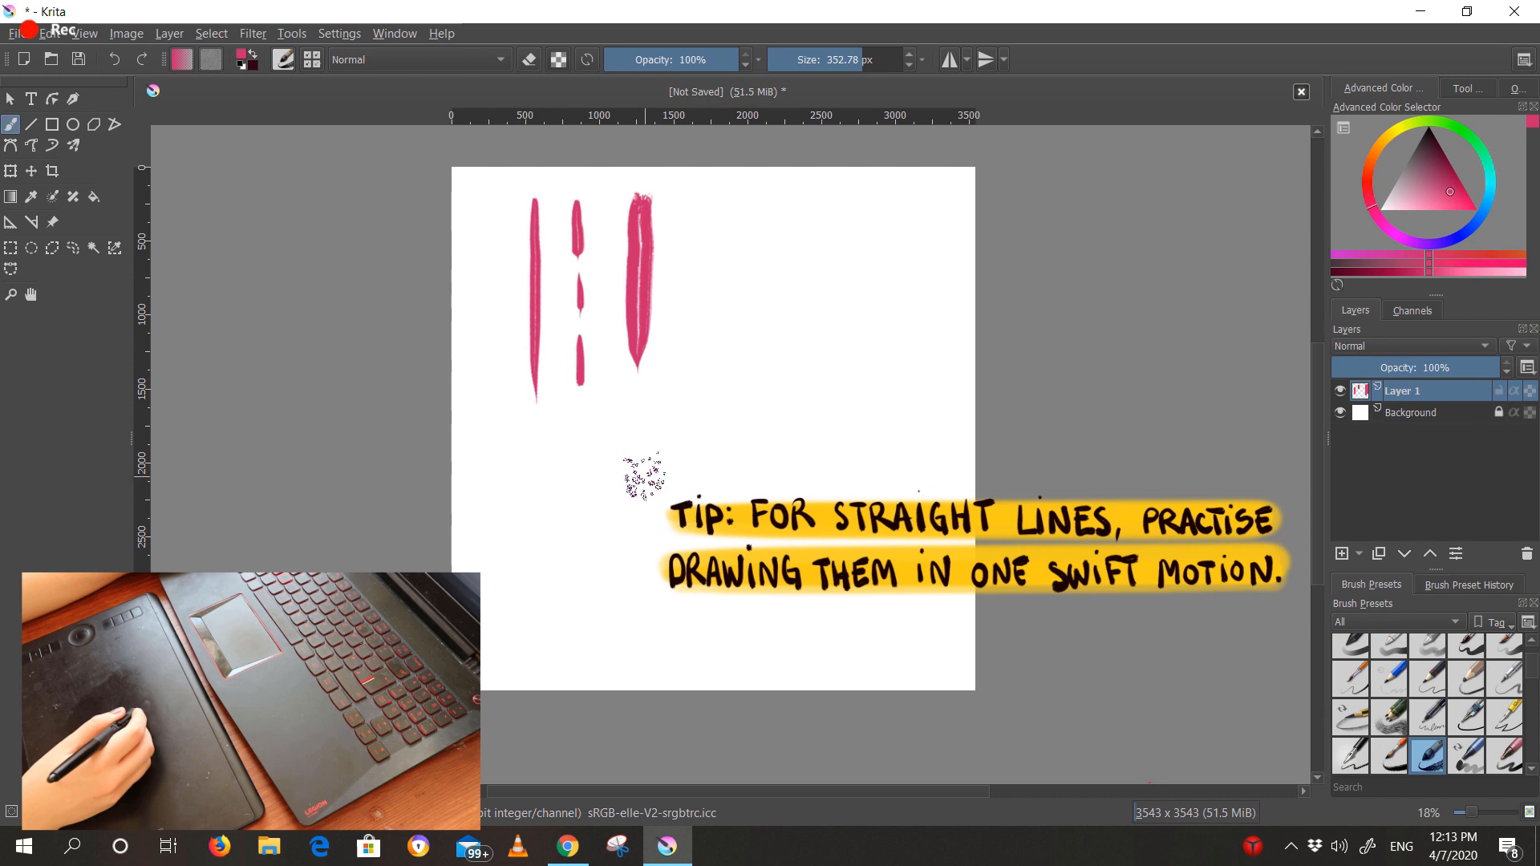
{"action": "left_click_drag", "start_coordinate": [678, 285], "coordinate": [732, 417]}
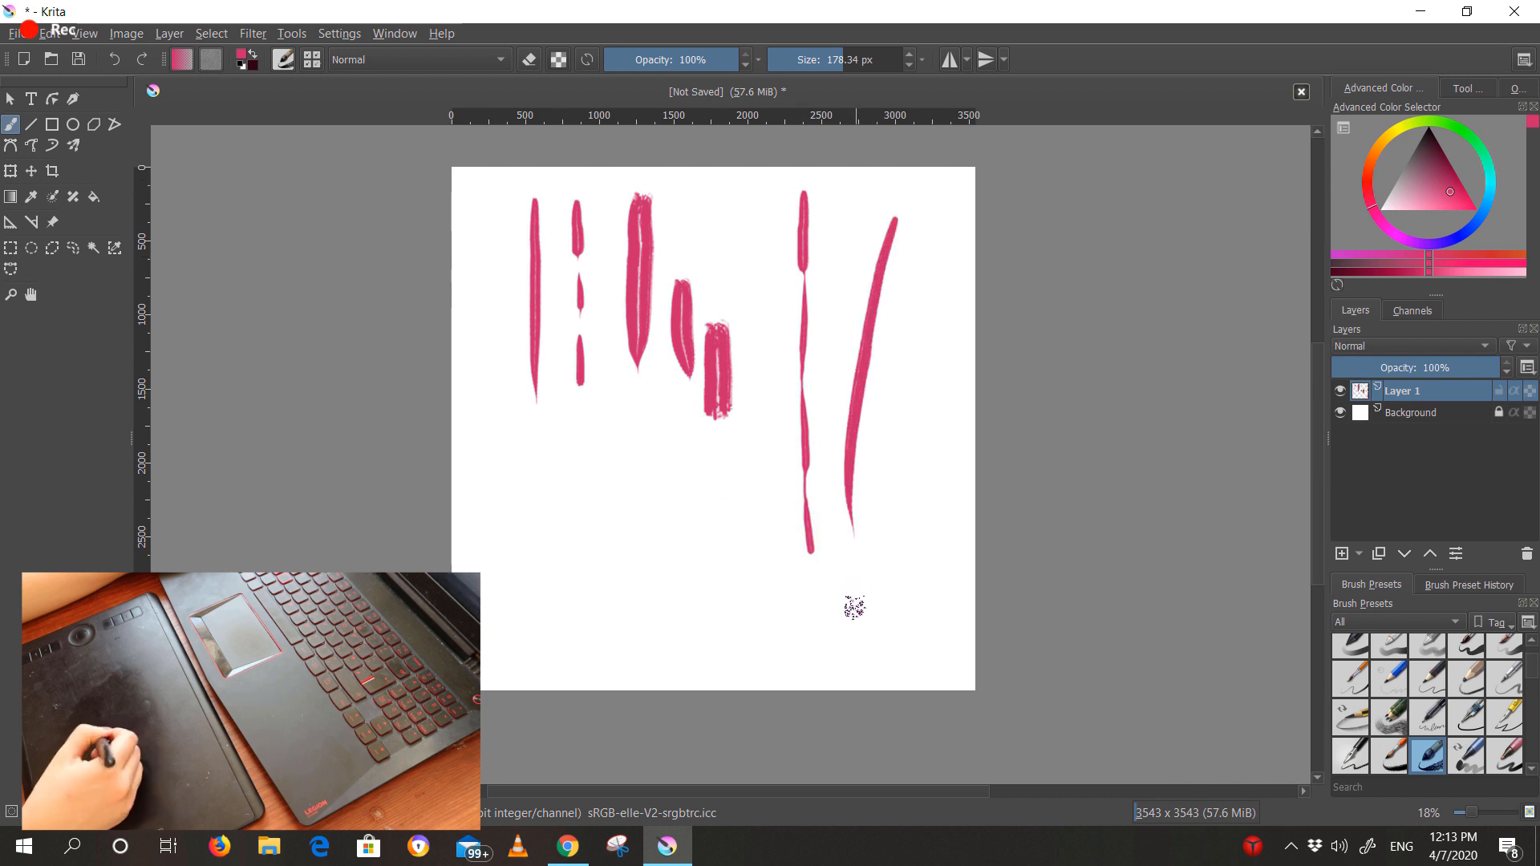
{"action": "left_click_drag", "start_coordinate": [874, 393], "coordinate": [889, 570]}
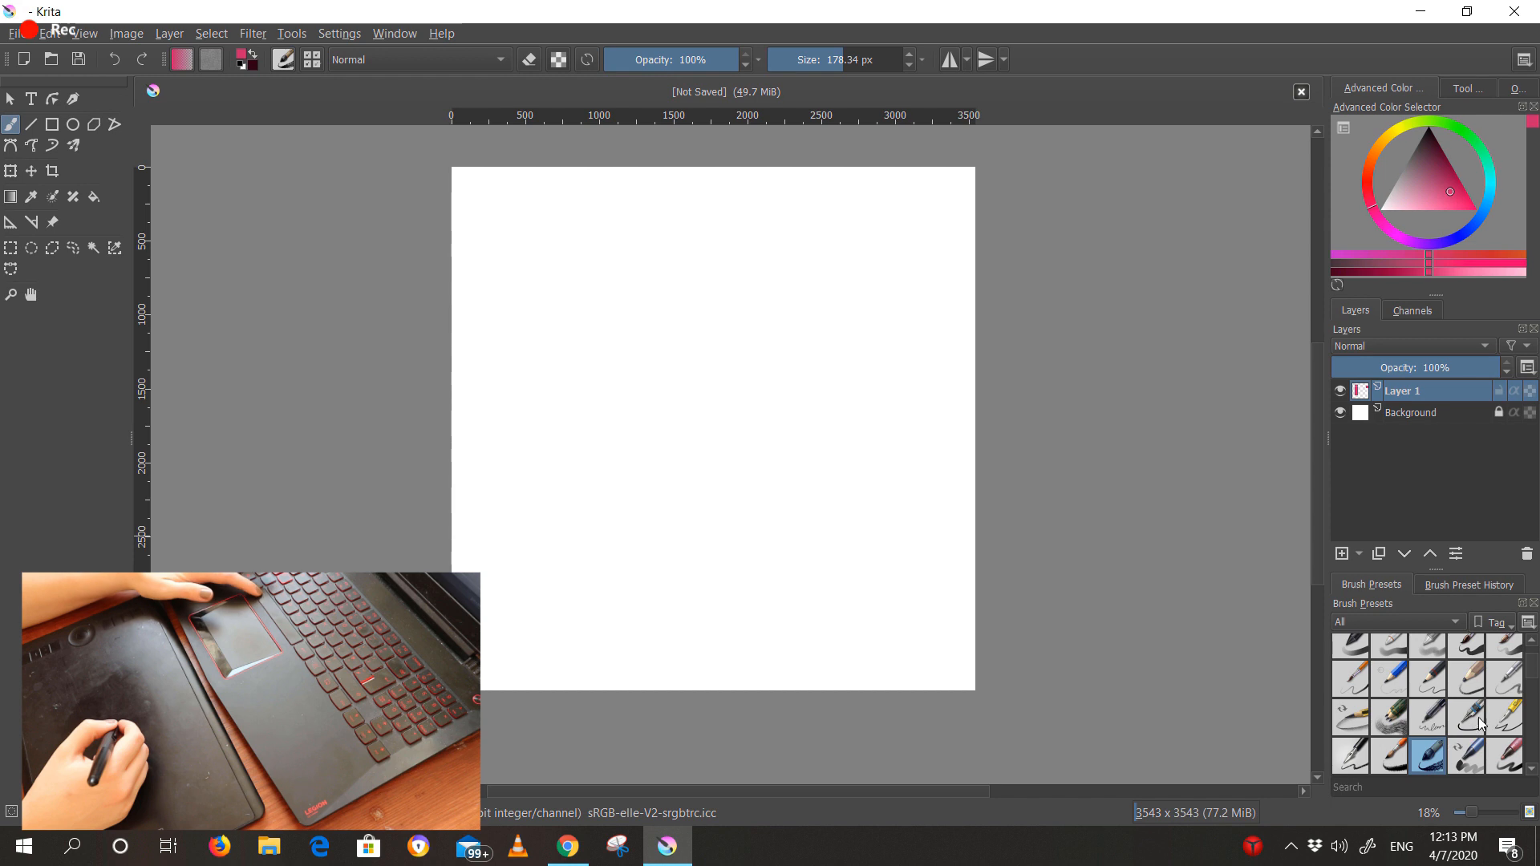
{"action": "left_click", "coordinate": [1465, 675]}
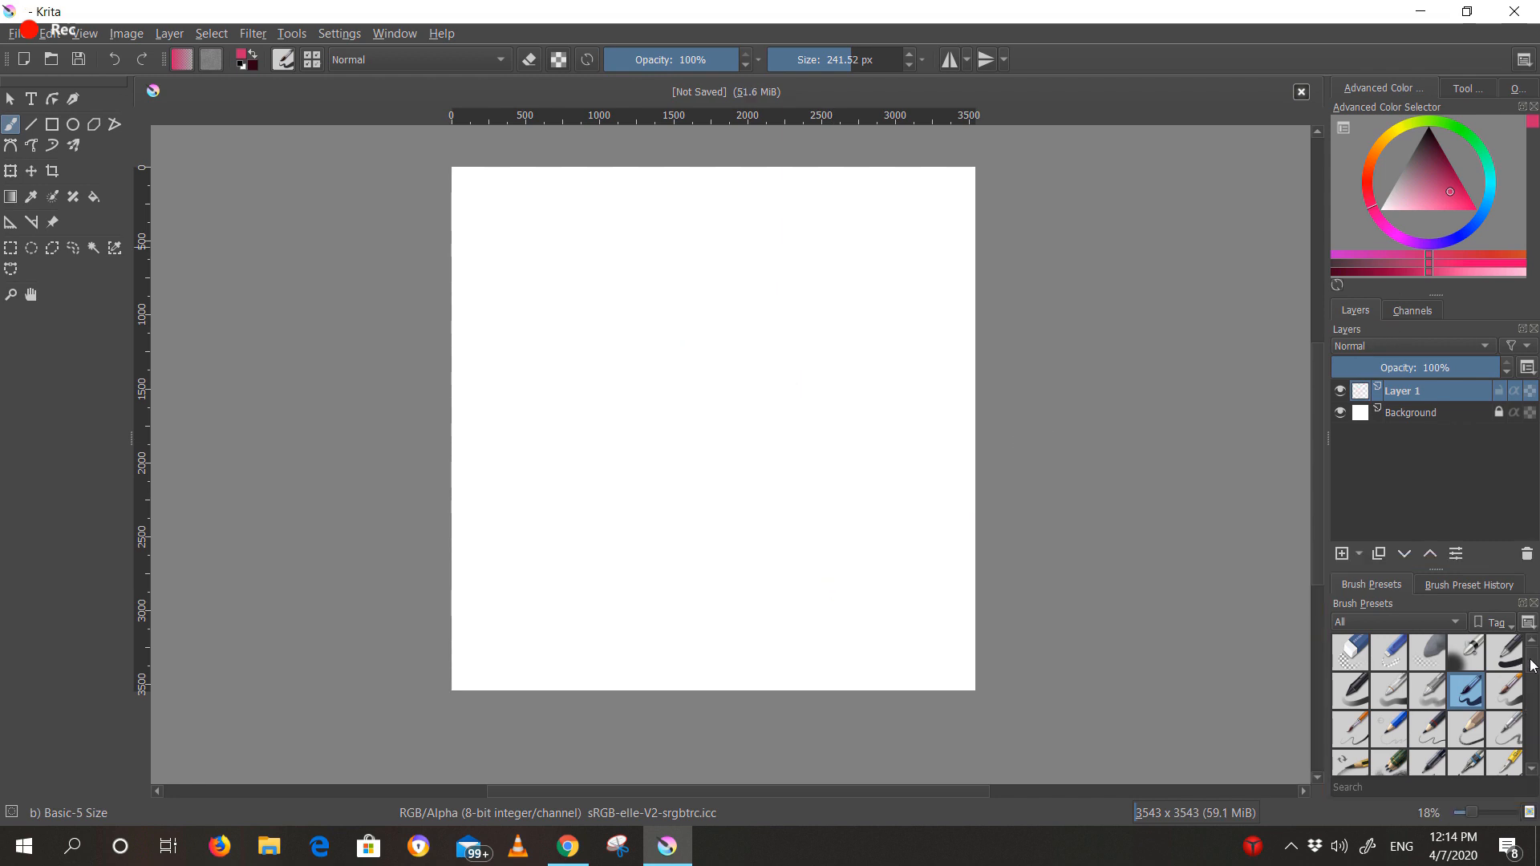
Sketch the head and shoulders in pencil, lasso-select the head and shift it slightly right
{"action": "left_click_drag", "start_coordinate": [607, 292], "coordinate": [692, 268]}
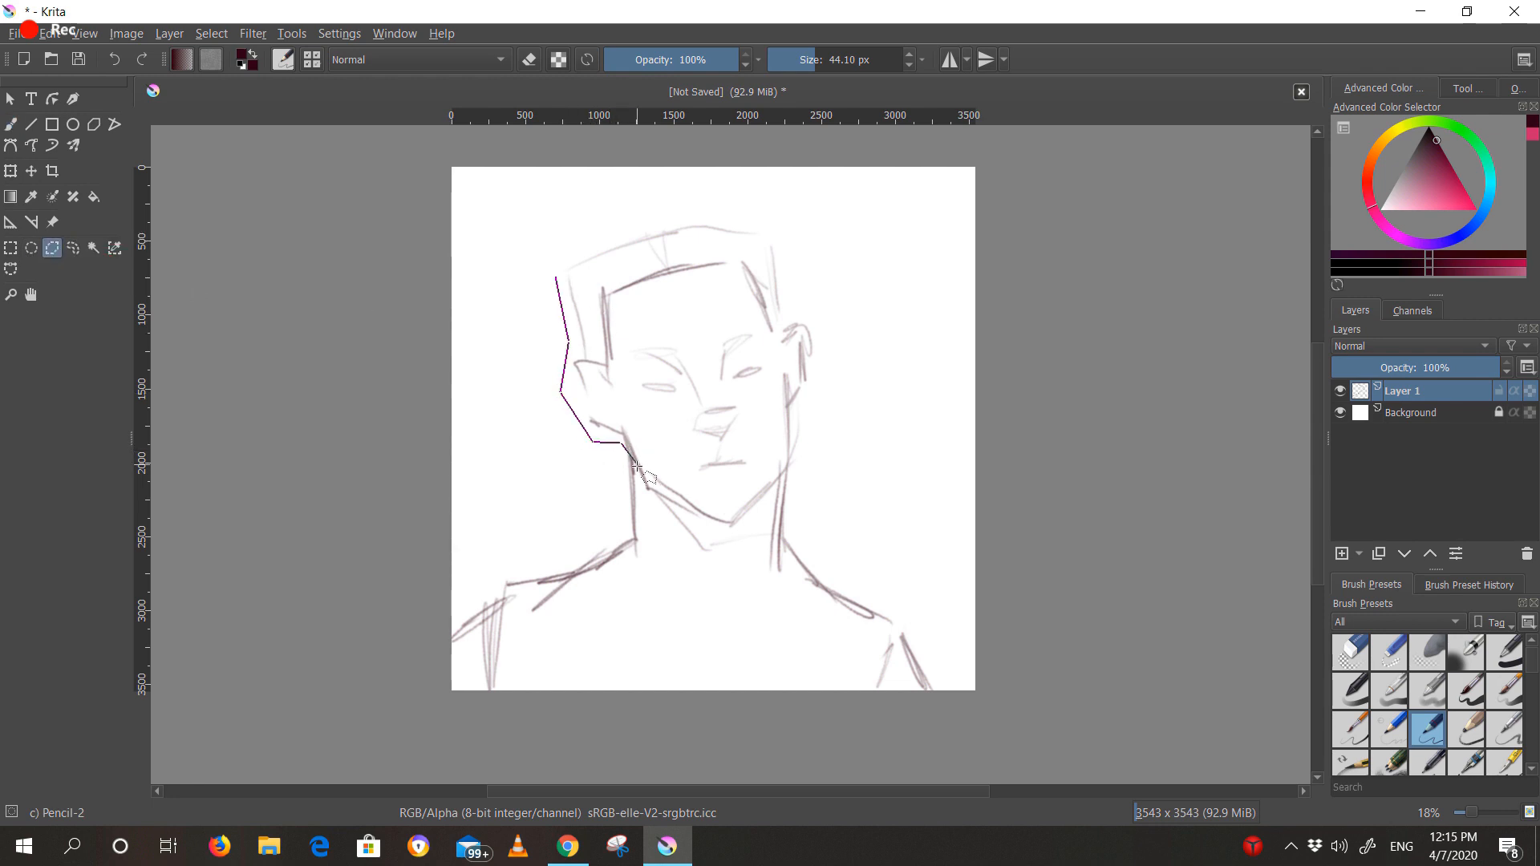
{"action": "left_click_drag", "start_coordinate": [634, 467], "coordinate": [820, 373]}
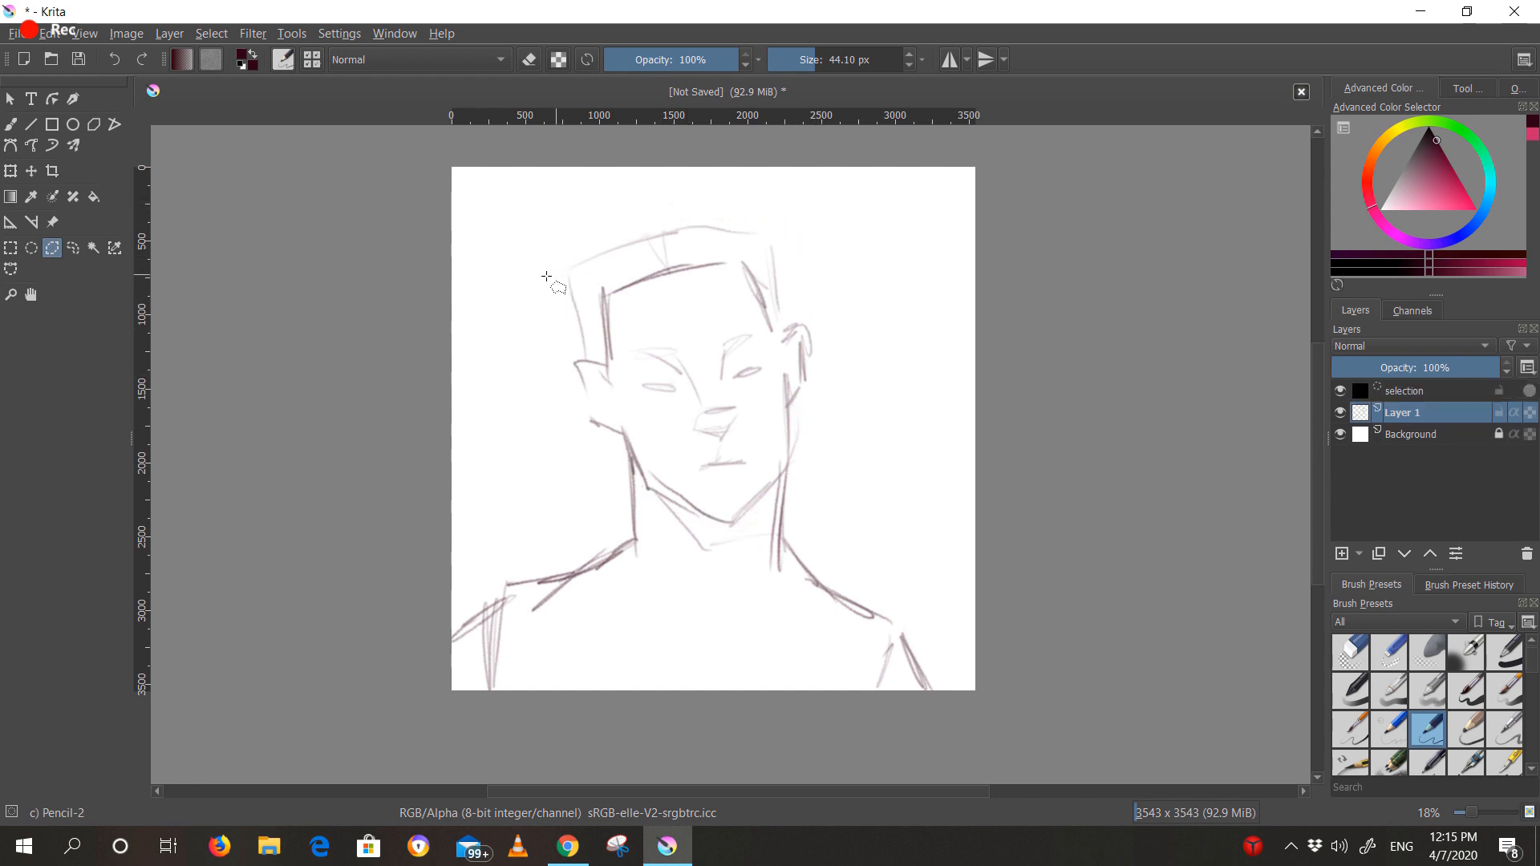
{"action": "left_click", "coordinate": [11, 171]}
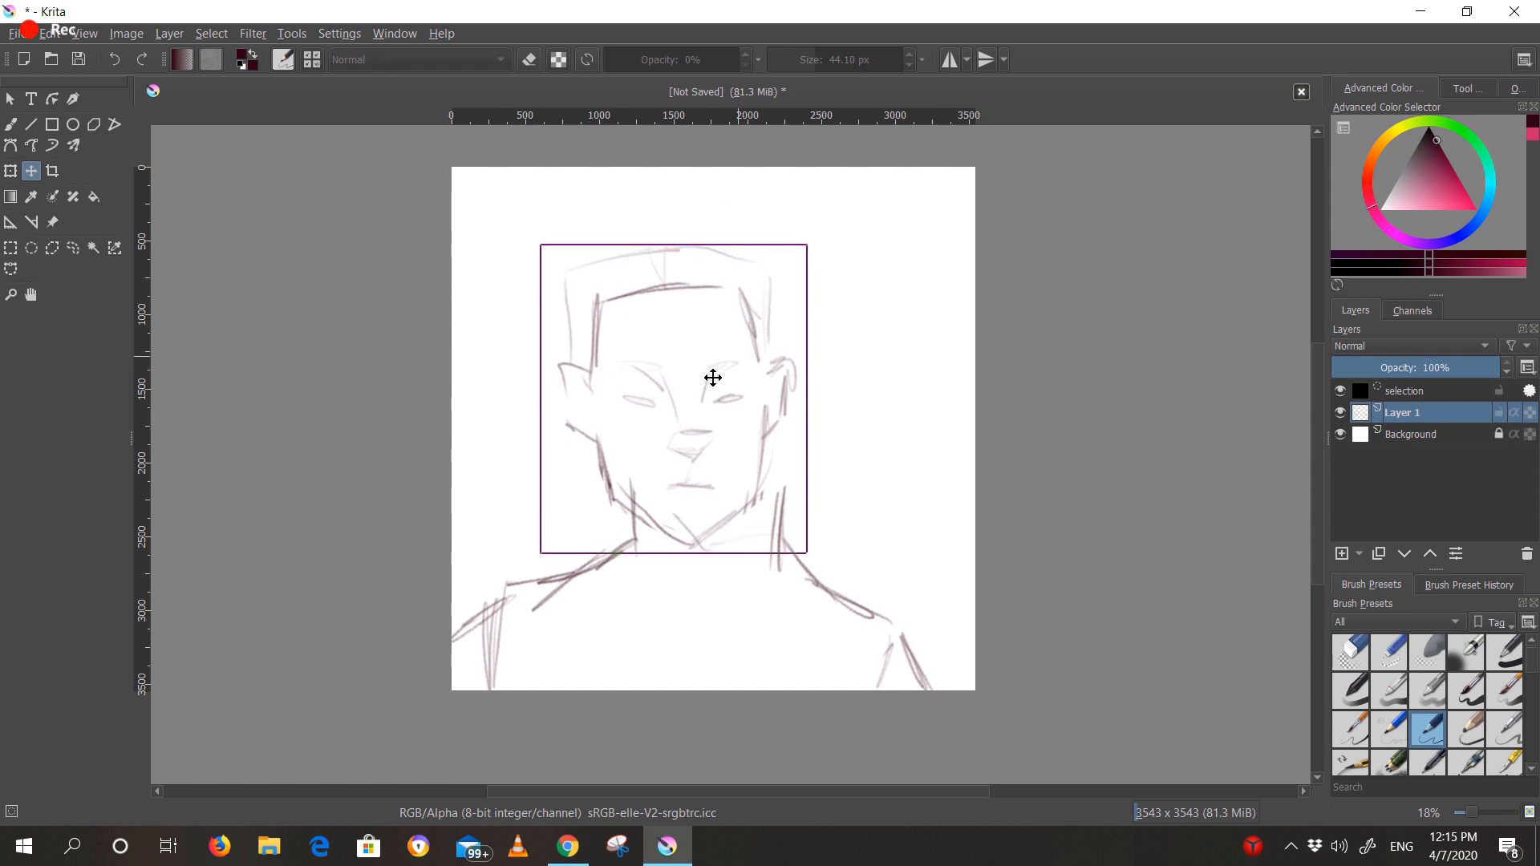
{"action": "left_click_drag", "start_coordinate": [713, 378], "coordinate": [699, 353]}
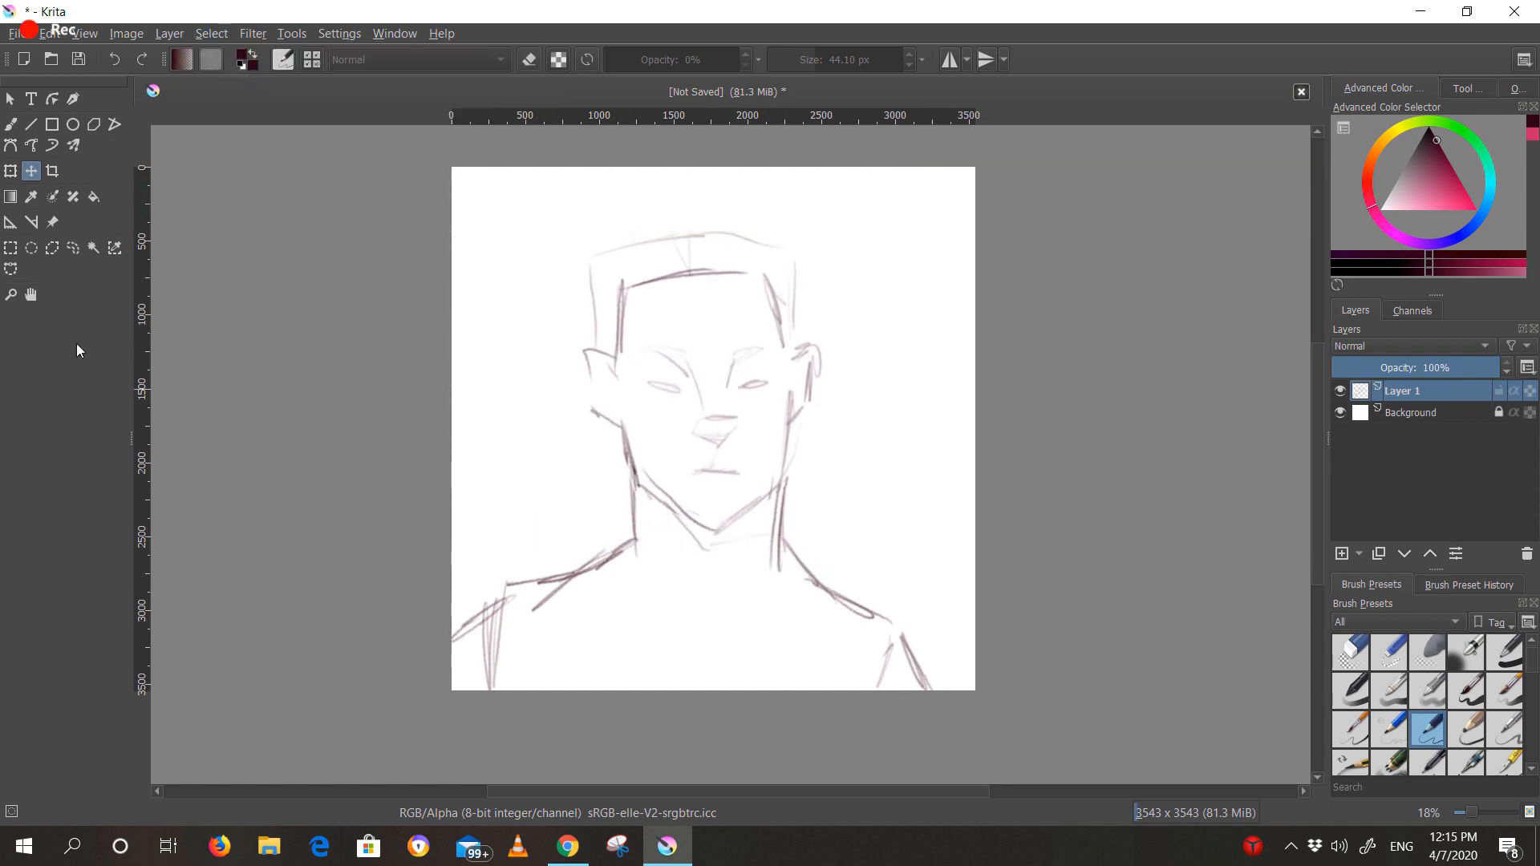
Choose the Crop tool for the image
{"action": "left_click", "coordinate": [53, 170]}
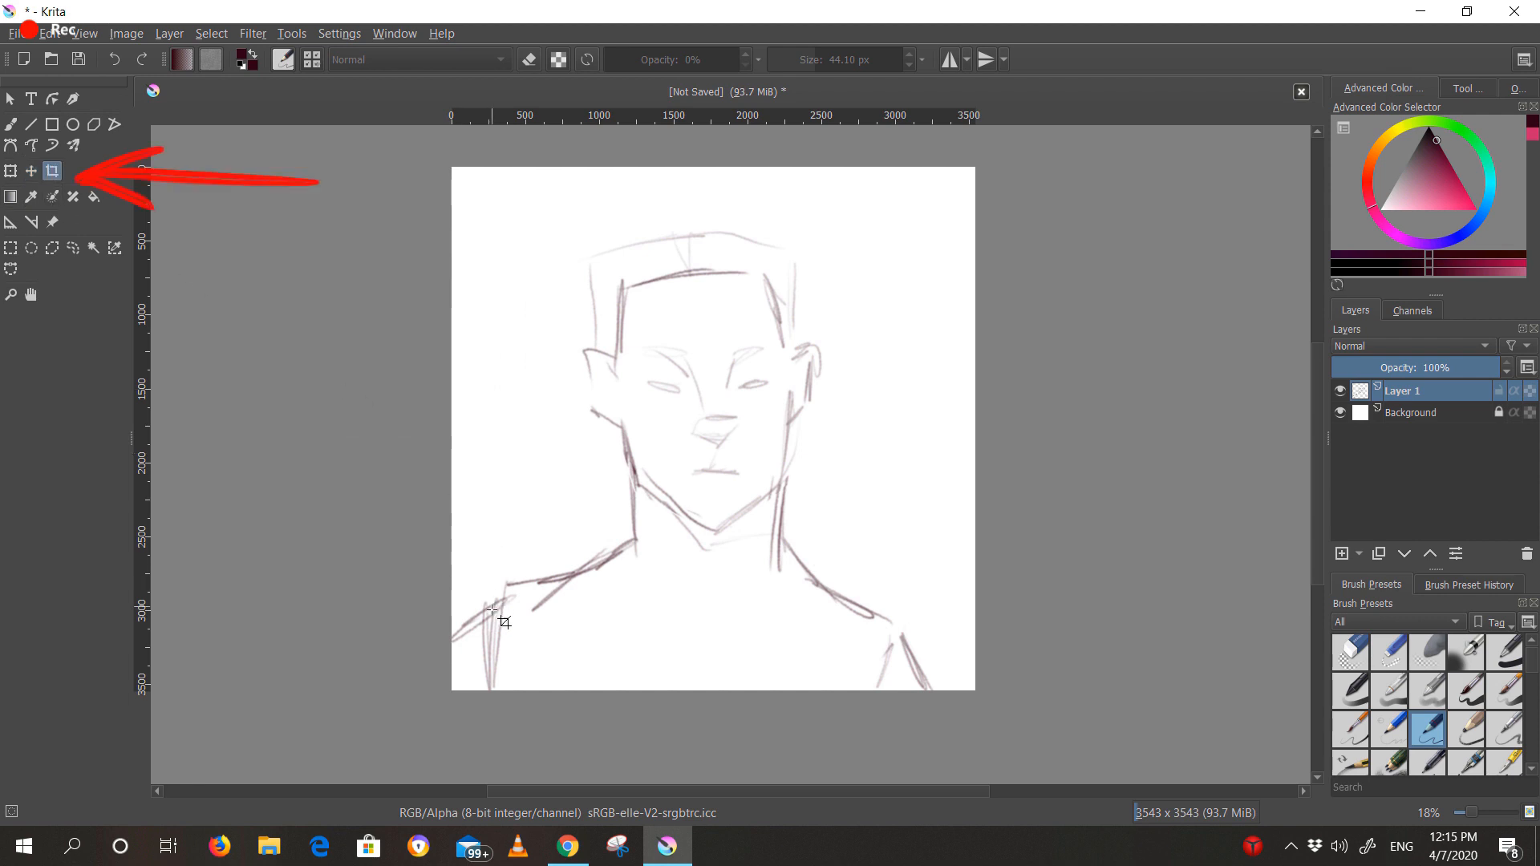
{"action": "left_click", "coordinate": [52, 171]}
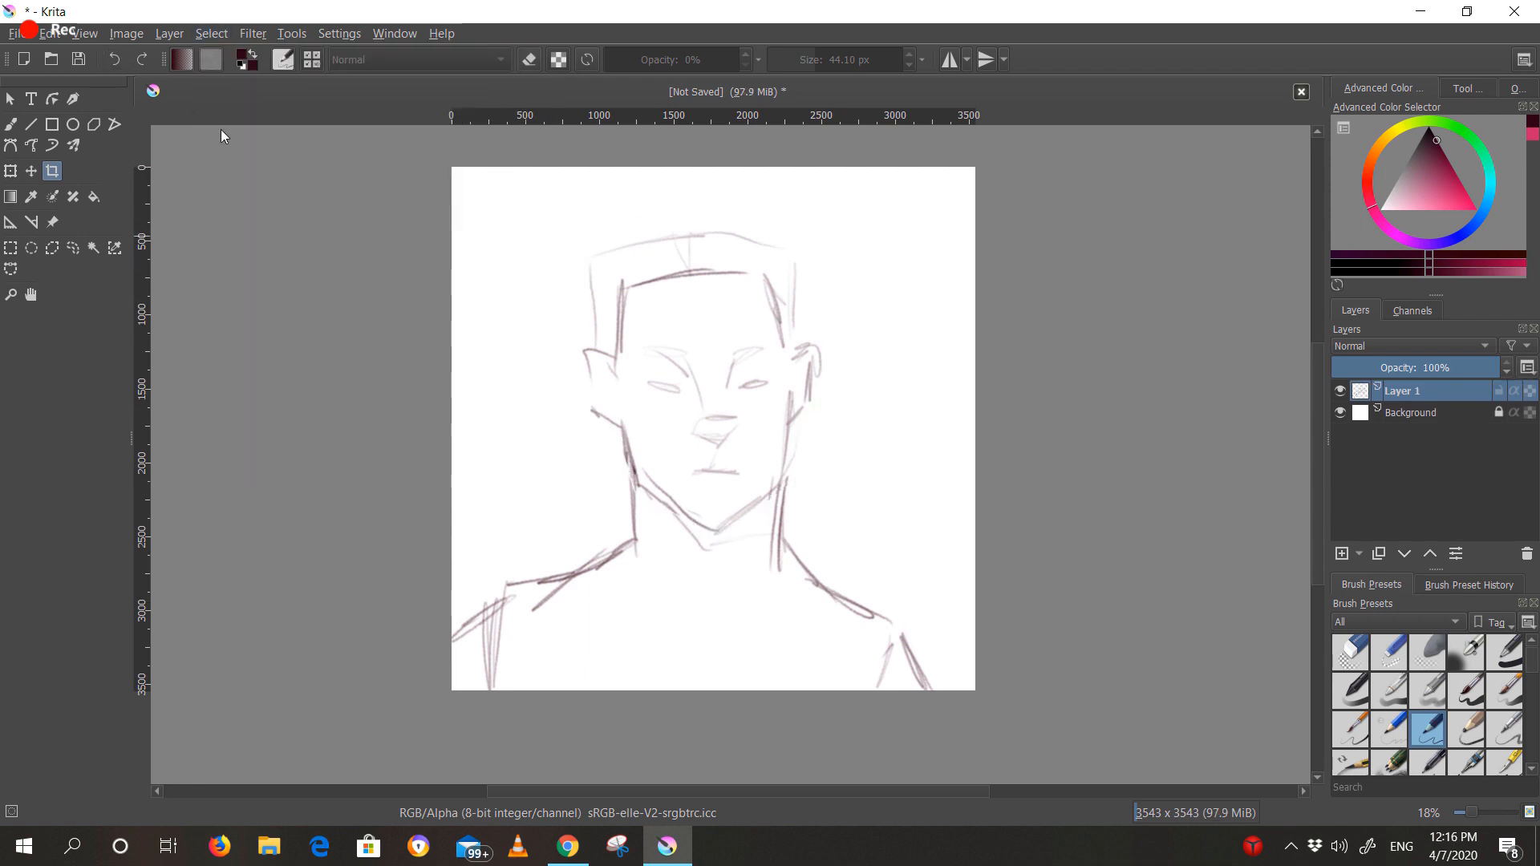
Draw practice shapes over the sketch with the shape tools before clearing the layer
{"action": "left_click", "coordinate": [11, 125]}
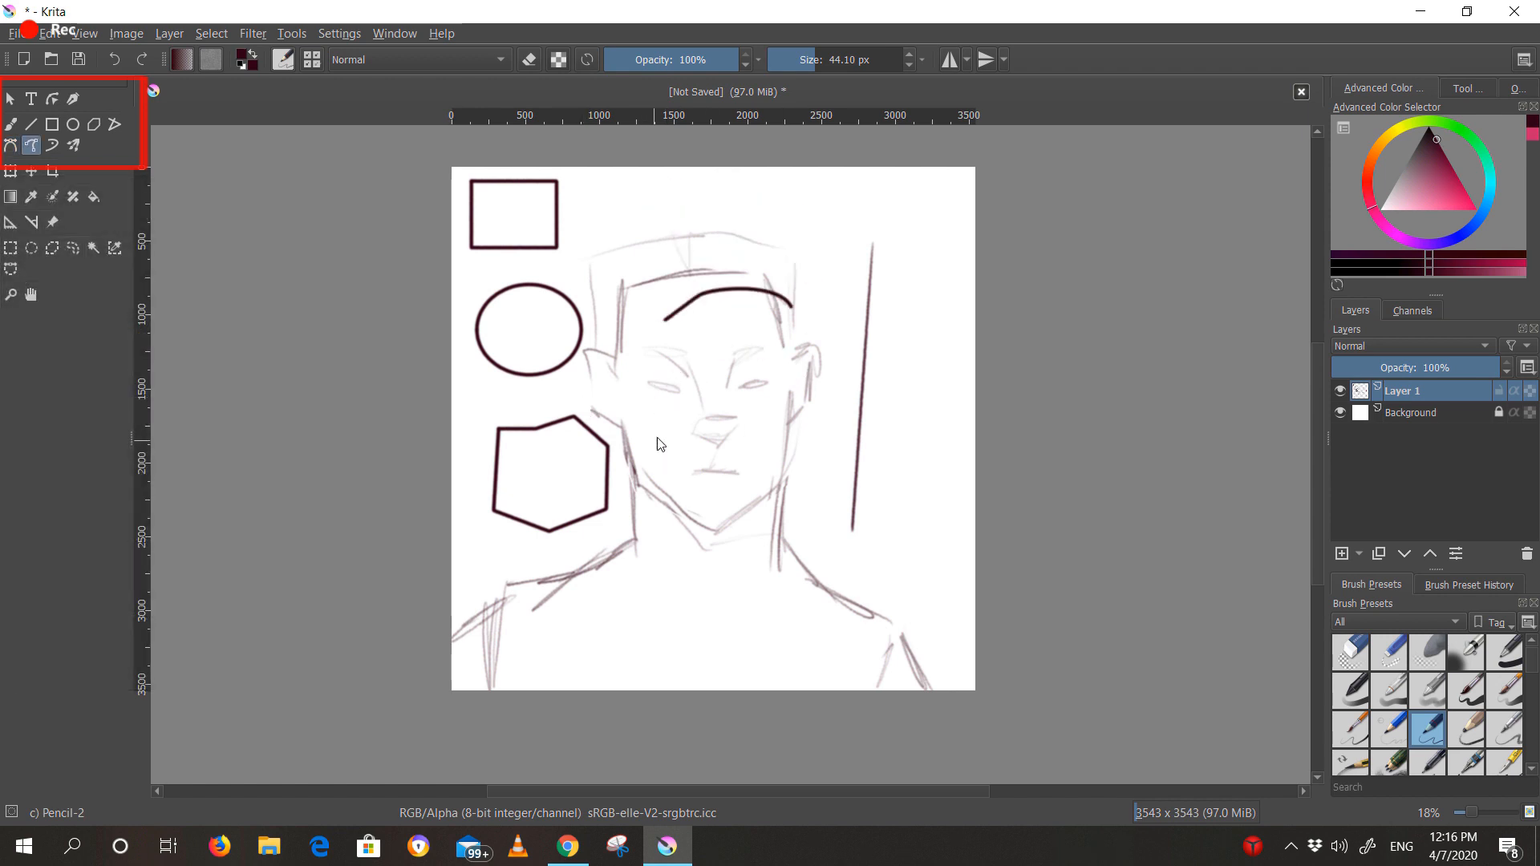
{"action": "left_click_drag", "start_coordinate": [618, 285], "coordinate": [736, 530]}
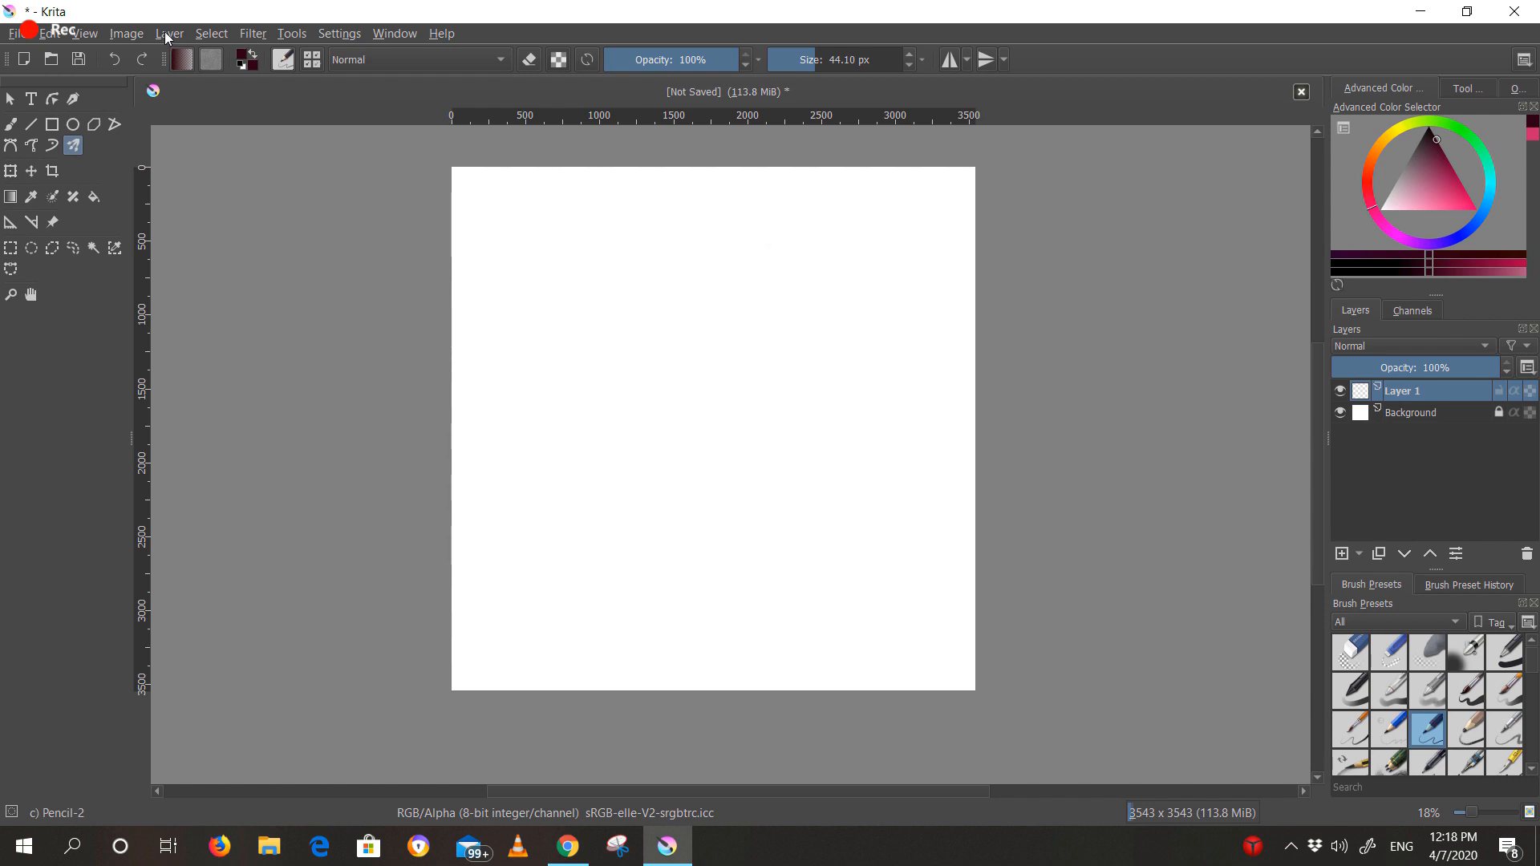
Show the Layer menu's Import/Export options such as Import Layer
{"action": "left_click", "coordinate": [169, 32]}
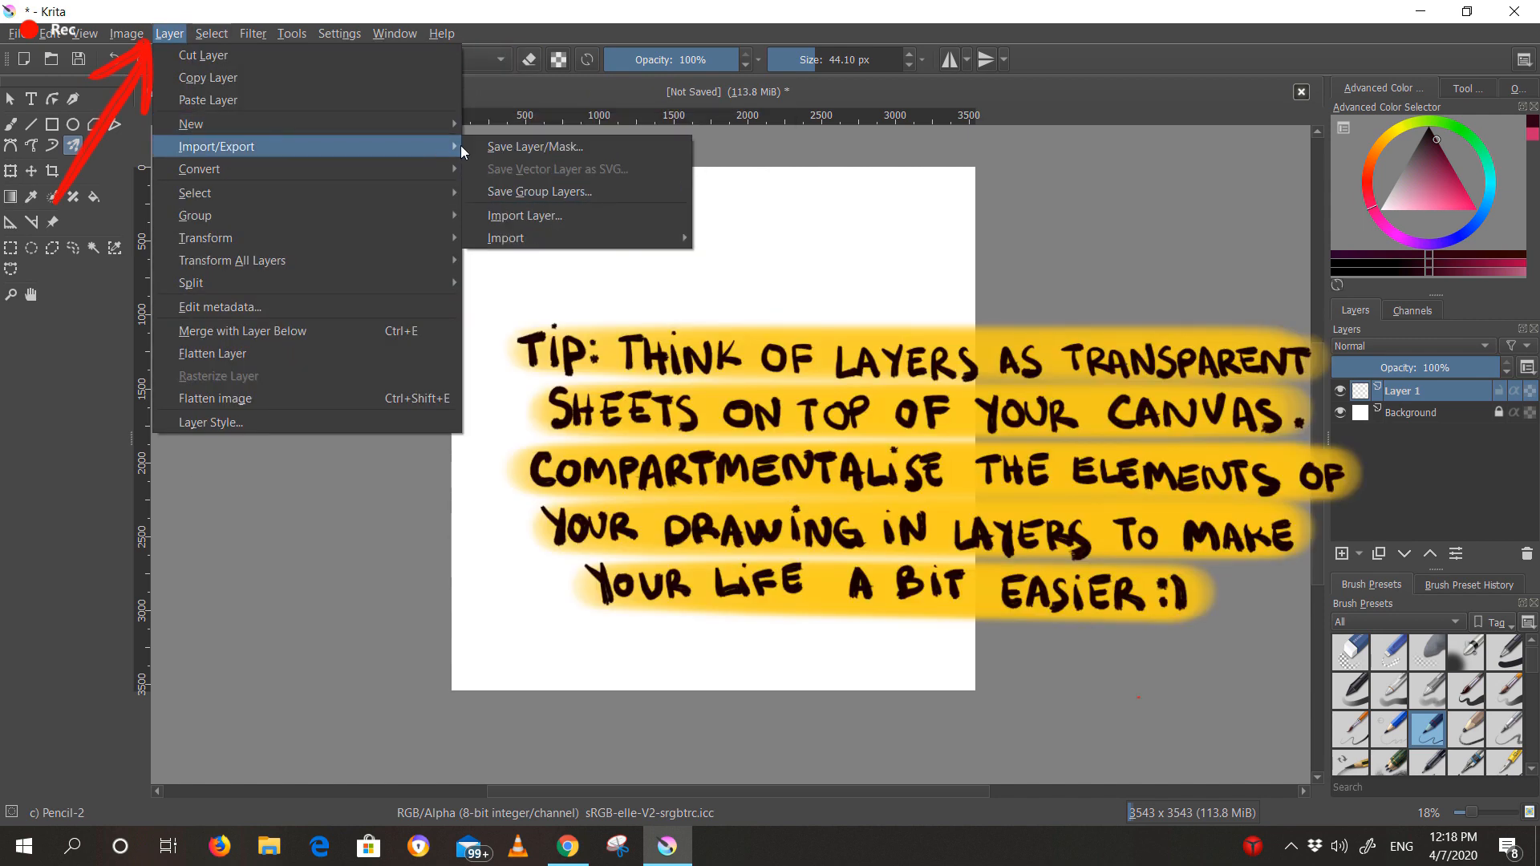
{"action": "mouse_move", "coordinate": [526, 215]}
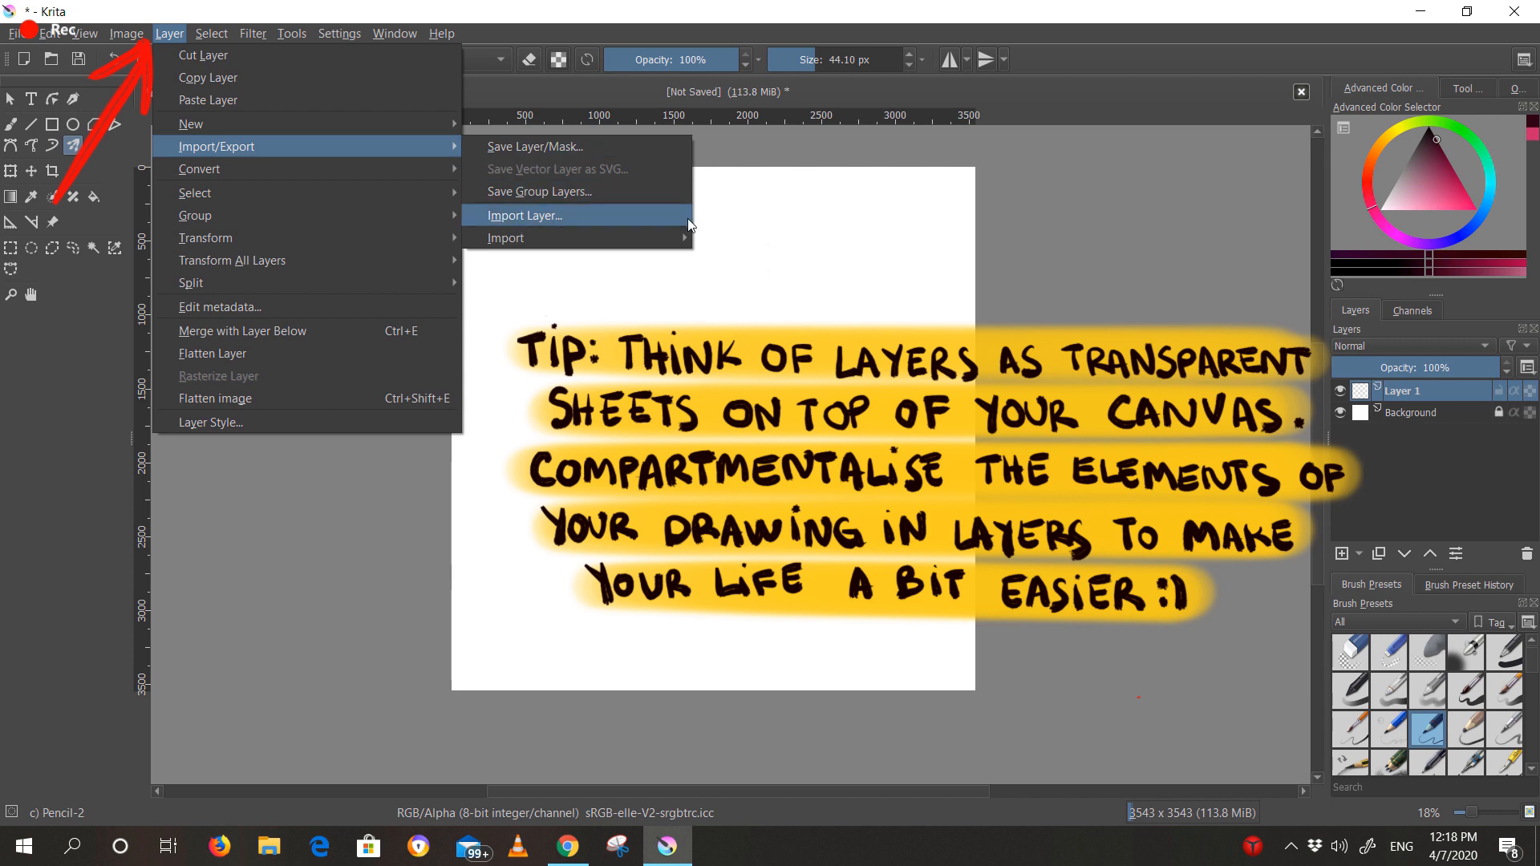